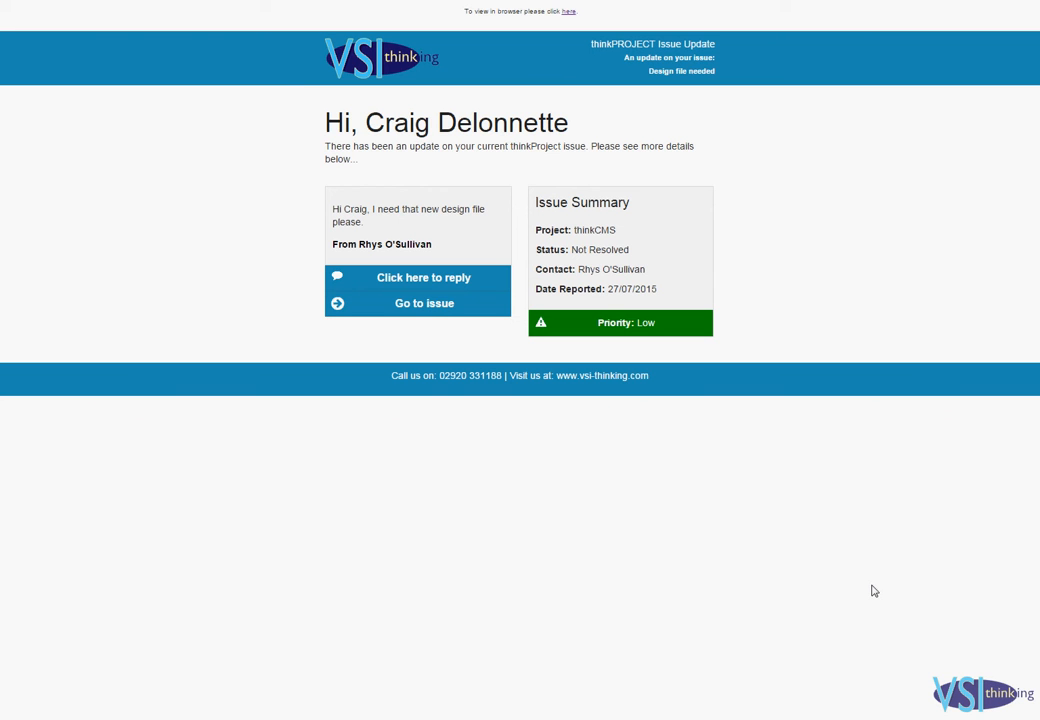
mouse_move(775, 528)
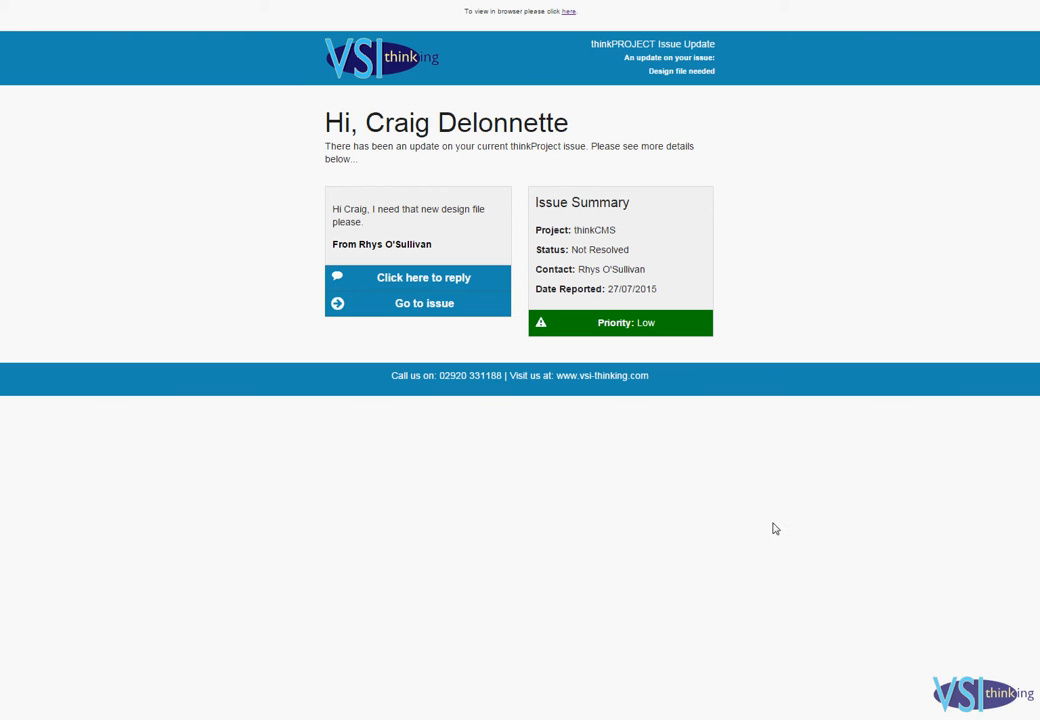
mouse_move(307, 234)
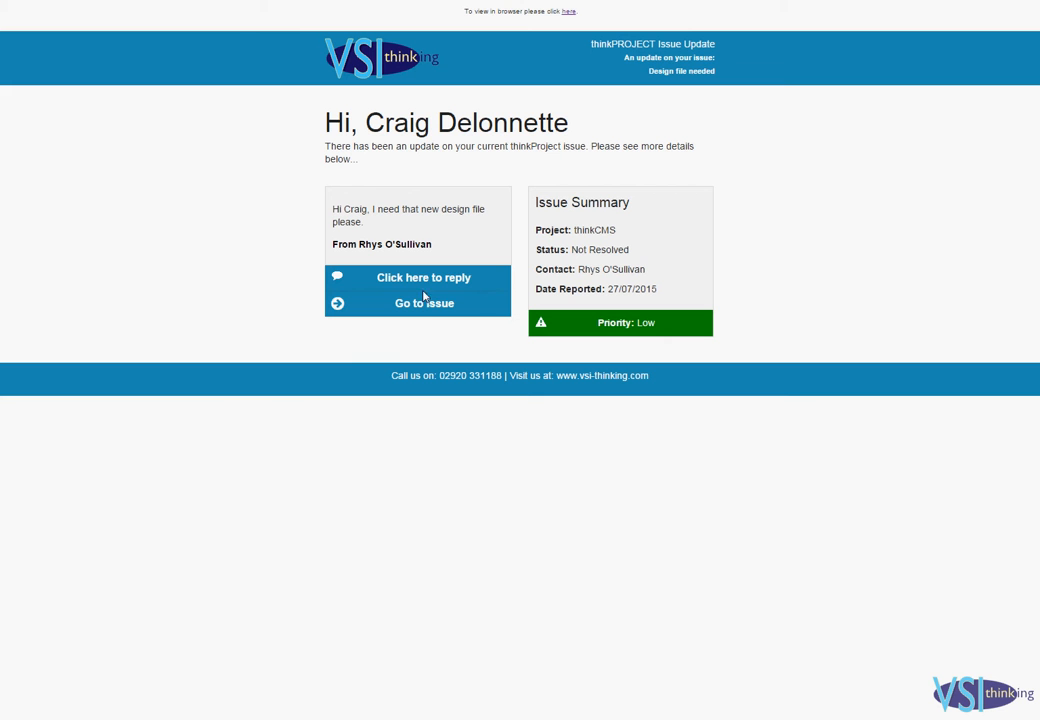
mouse_move(365, 229)
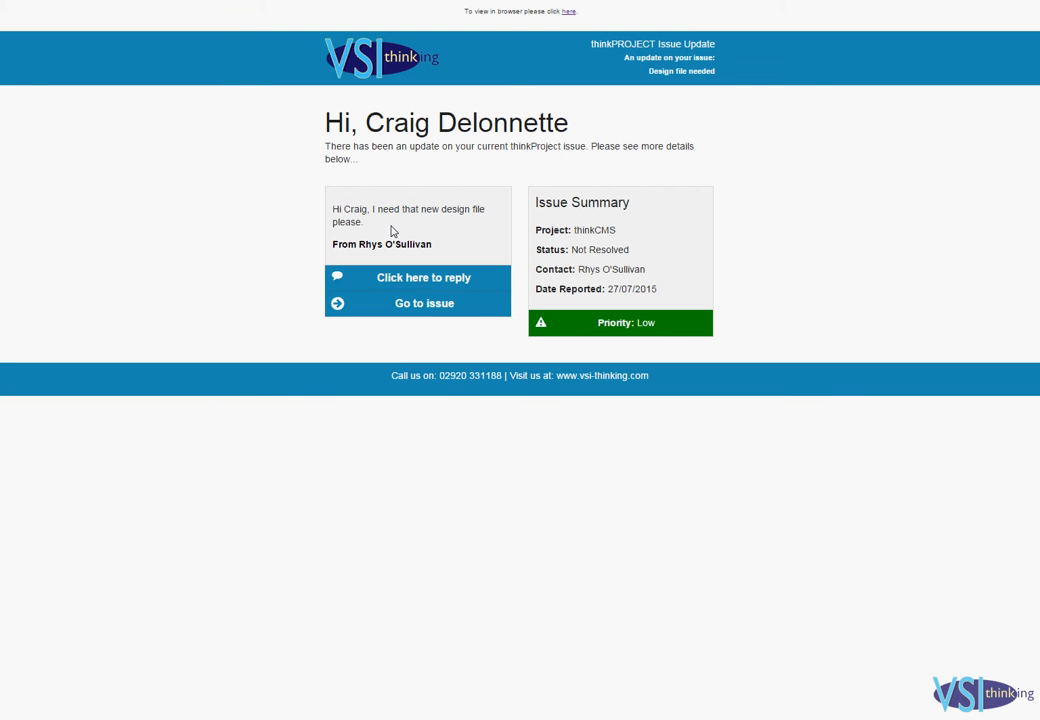
- Open the 'Design file needed' issue from the update email
left_click(419, 303)
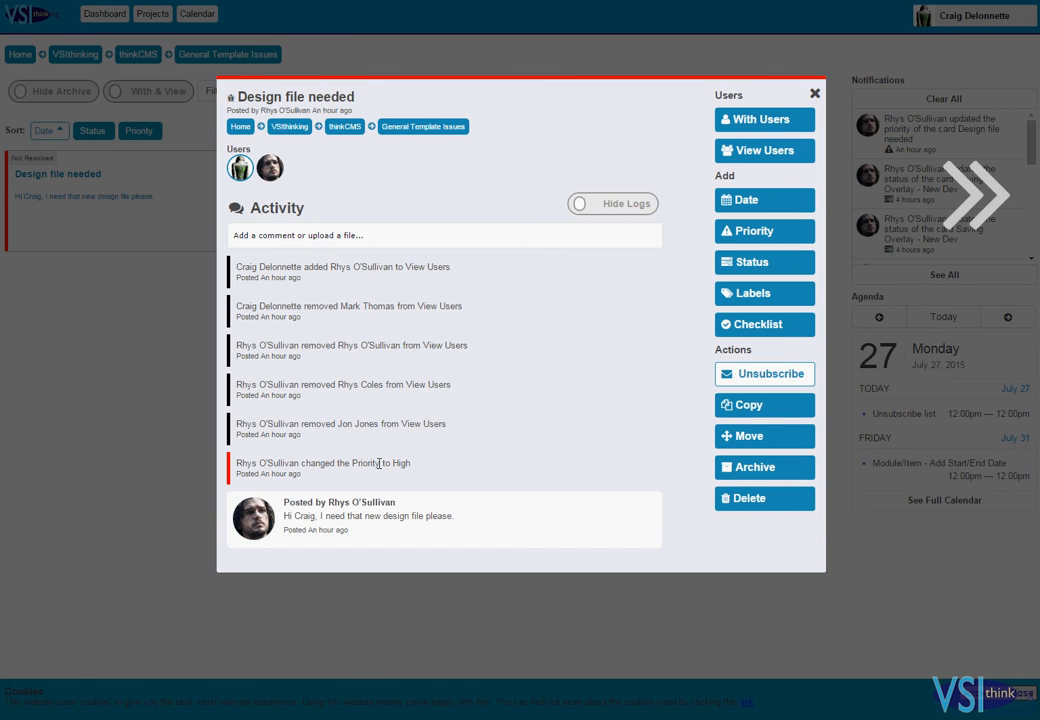
mouse_move(392, 454)
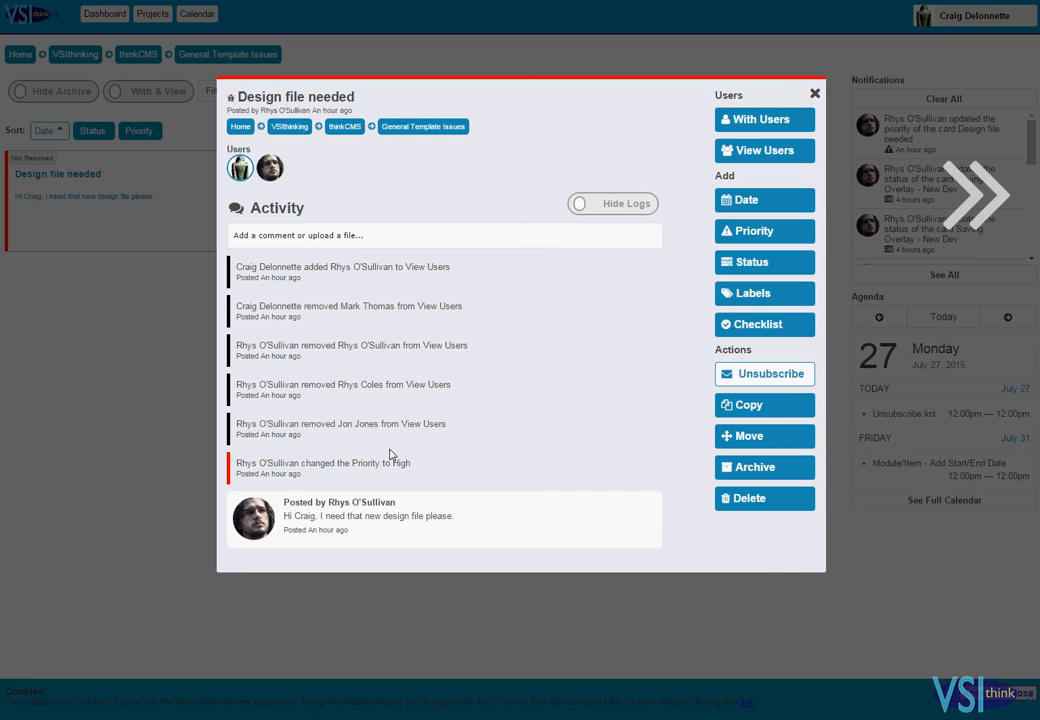
mouse_move(616, 208)
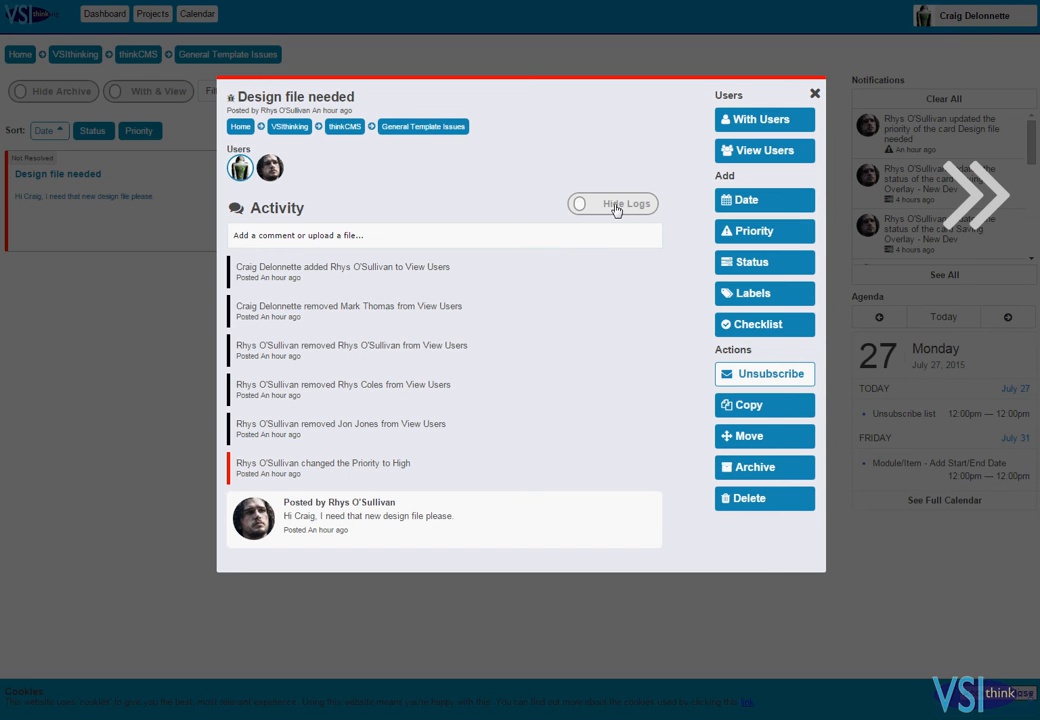
- Hide the activity log entries on the issue so only comments show
left_click(612, 204)
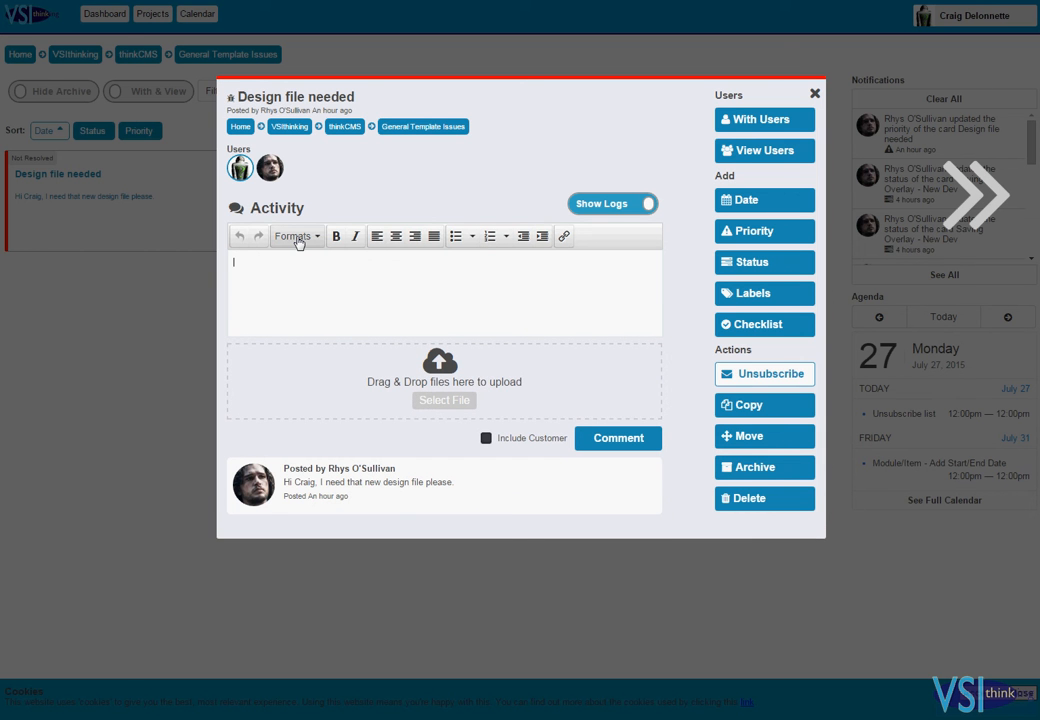
- Begin a reply comment reading 'Here it' in the comment box
type("Here it")
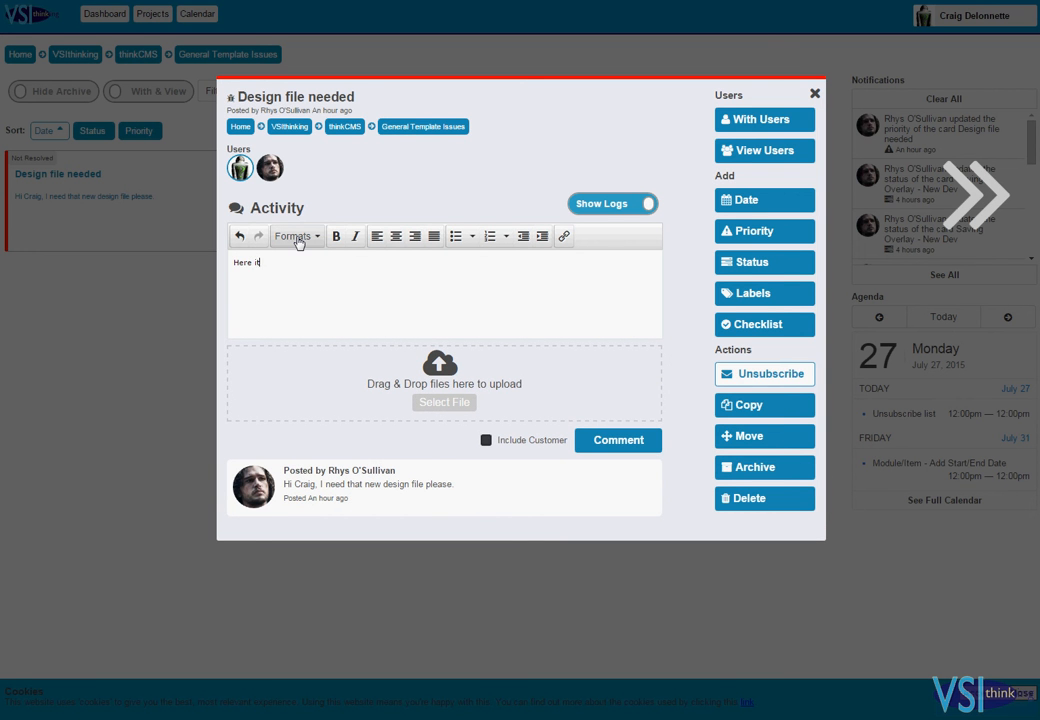
left_click(443, 402)
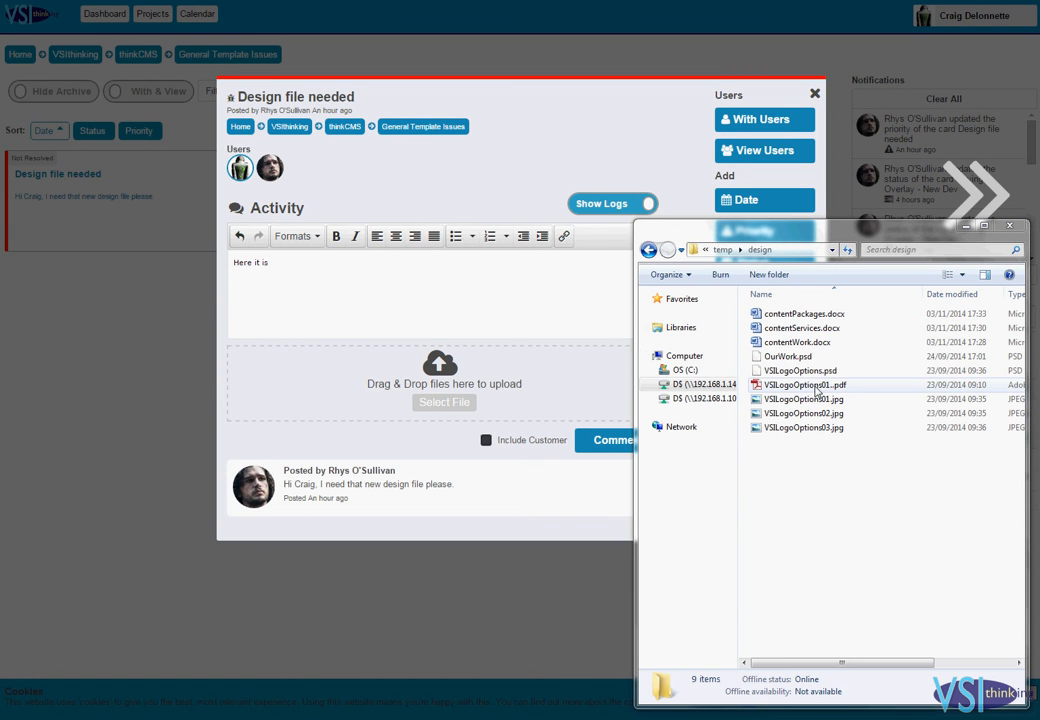
- Attach VSILogoOptions01 PDF, post the 'Here it is.' comment, and check sharing users
left_click_drag(804, 385, 513, 360)
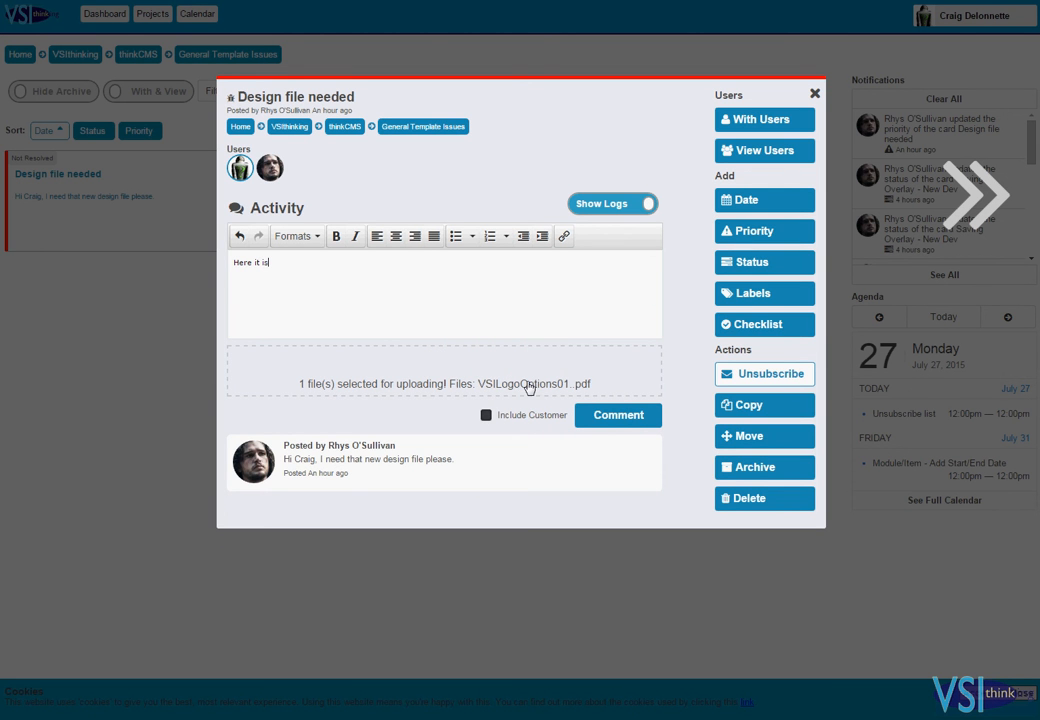
mouse_move(384, 301)
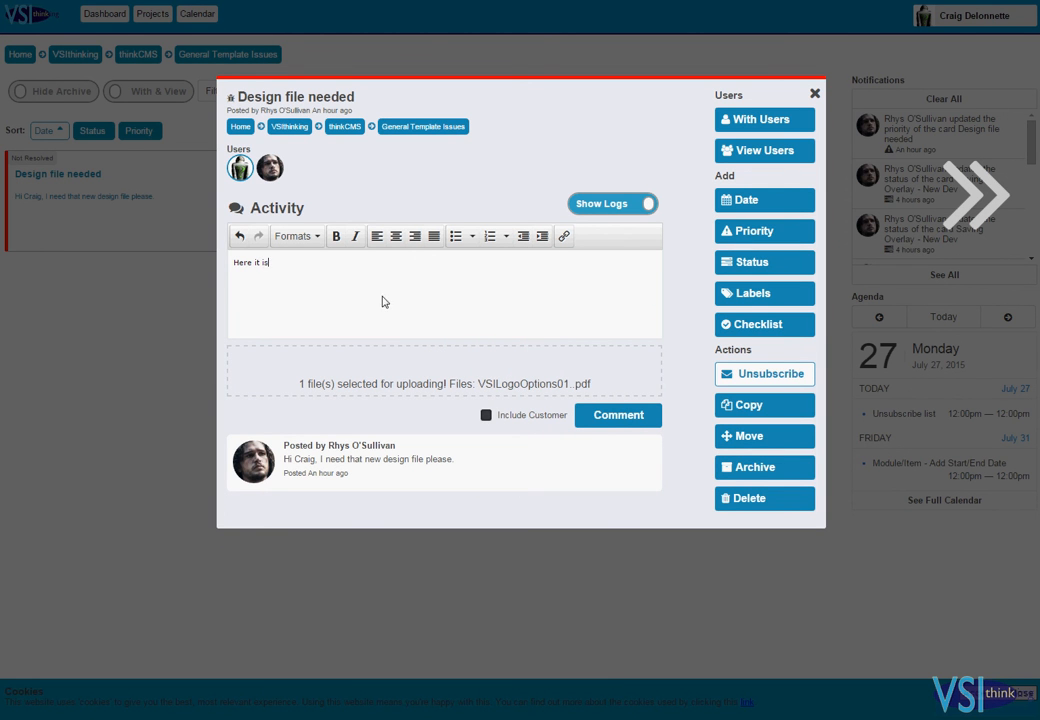
left_click(618, 415)
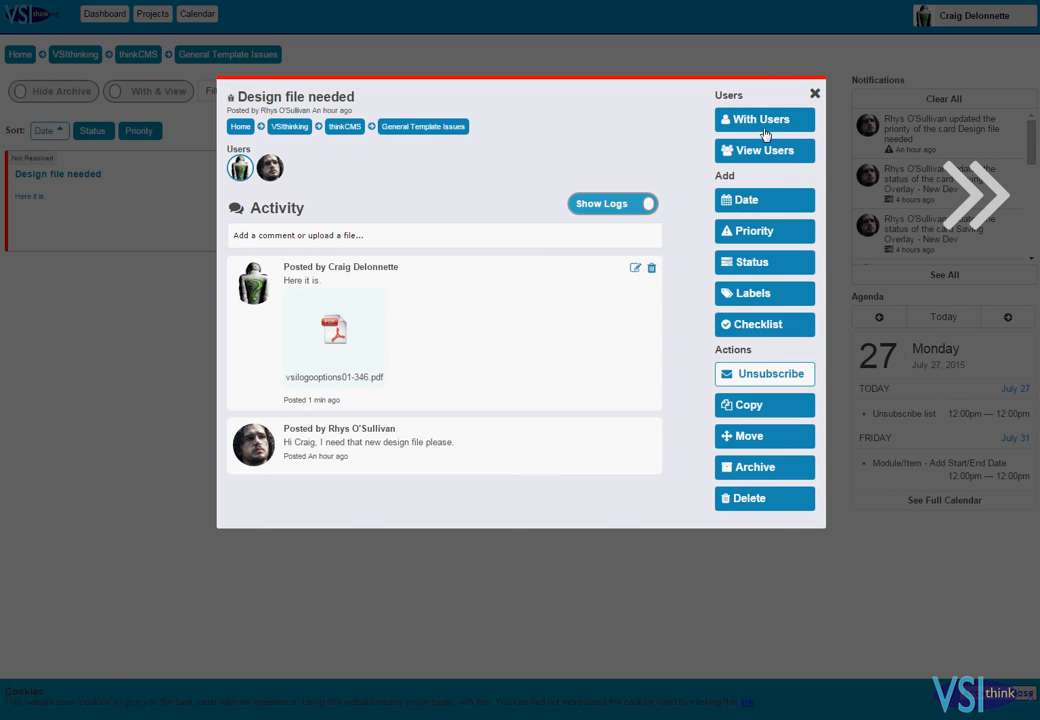
left_click(765, 119)
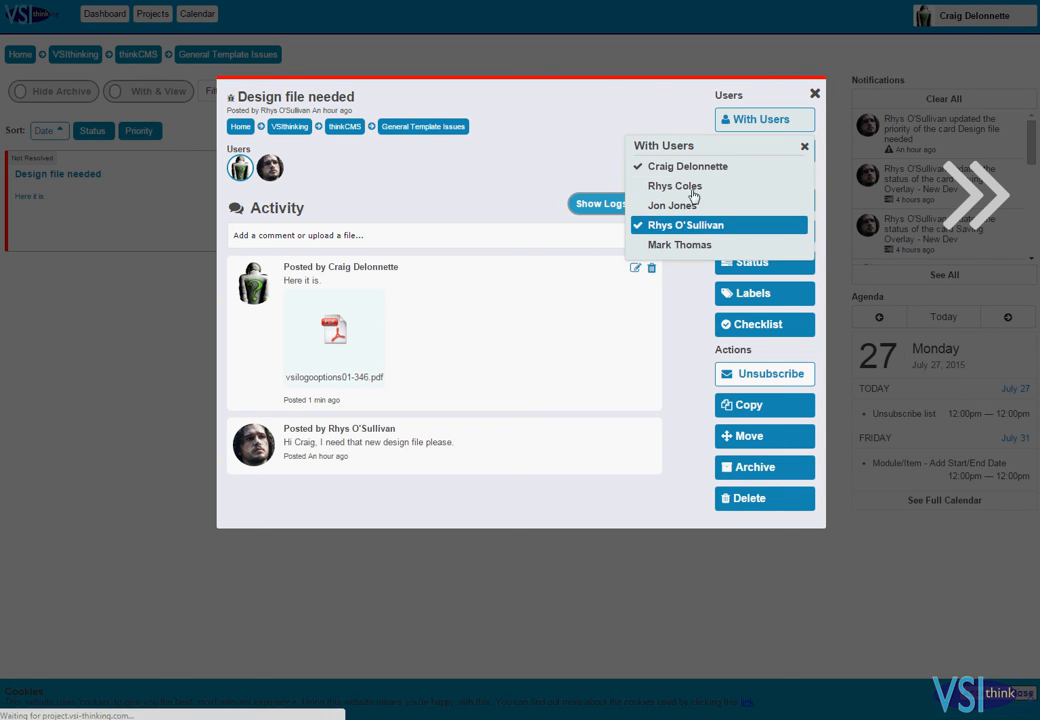
left_click(804, 146)
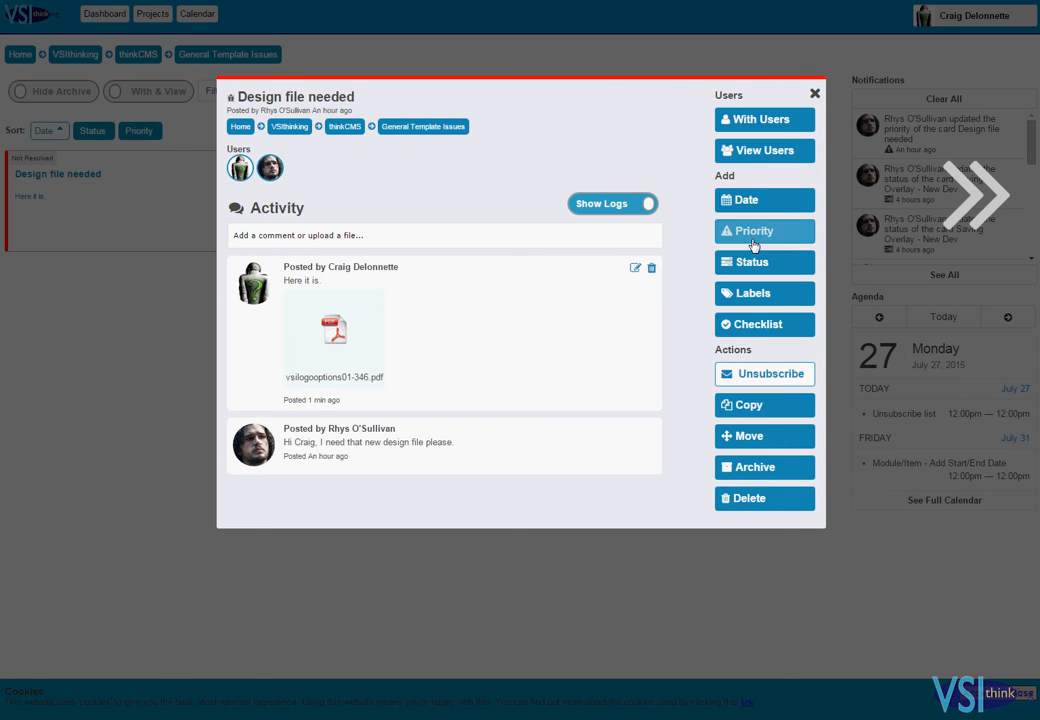
- Set the issue status to Resolved
left_click(749, 261)
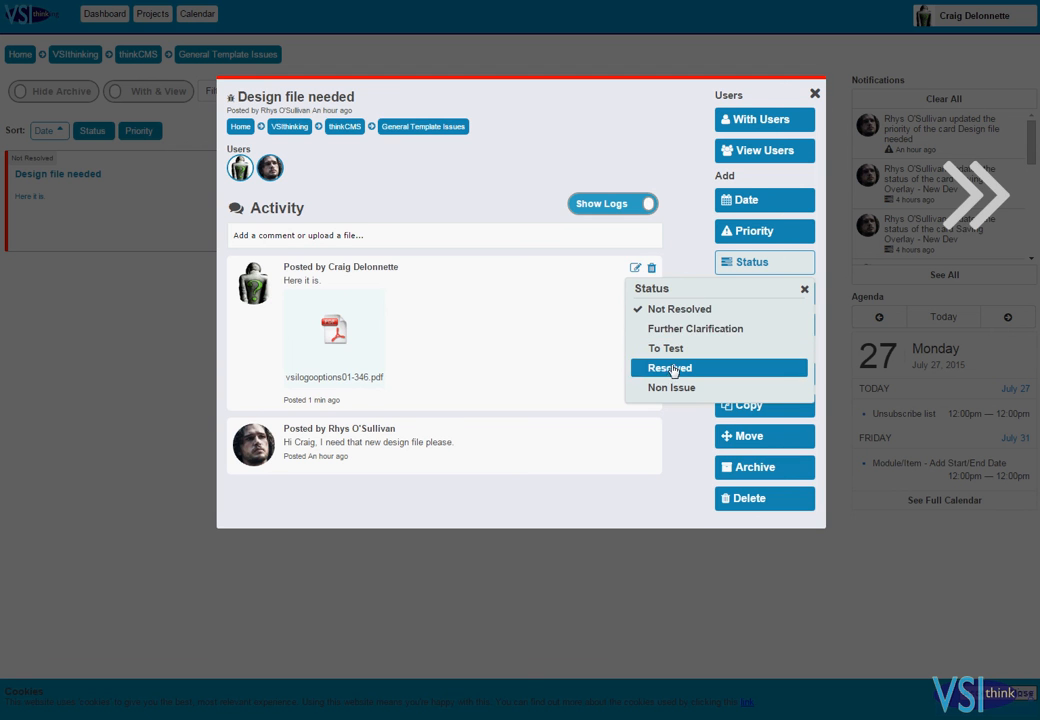
left_click(669, 367)
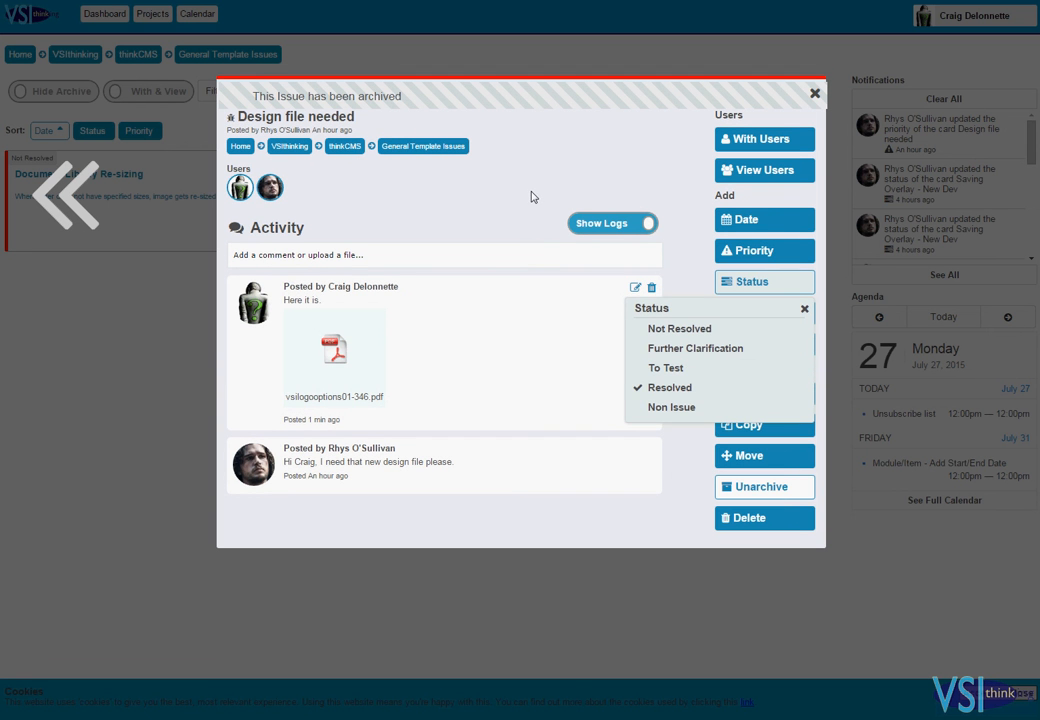
left_click(803, 308)
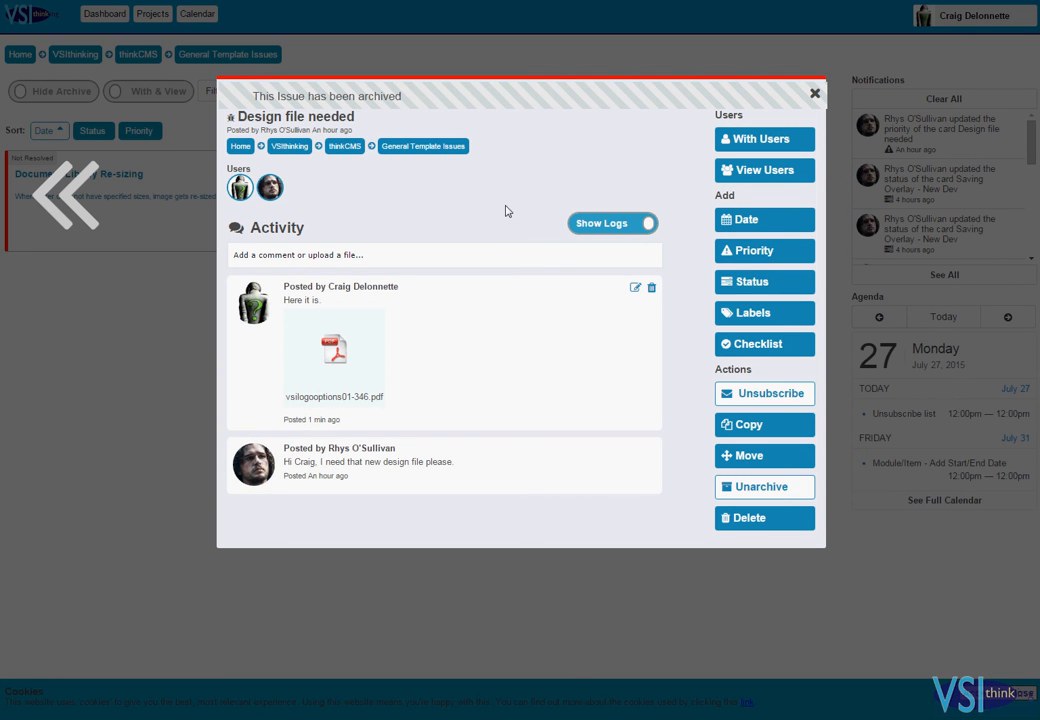